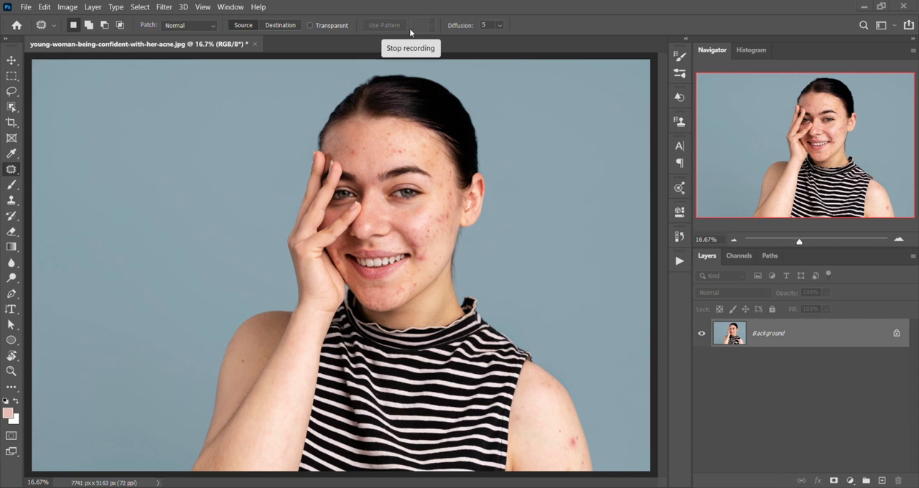
mouse_move(615, 16)
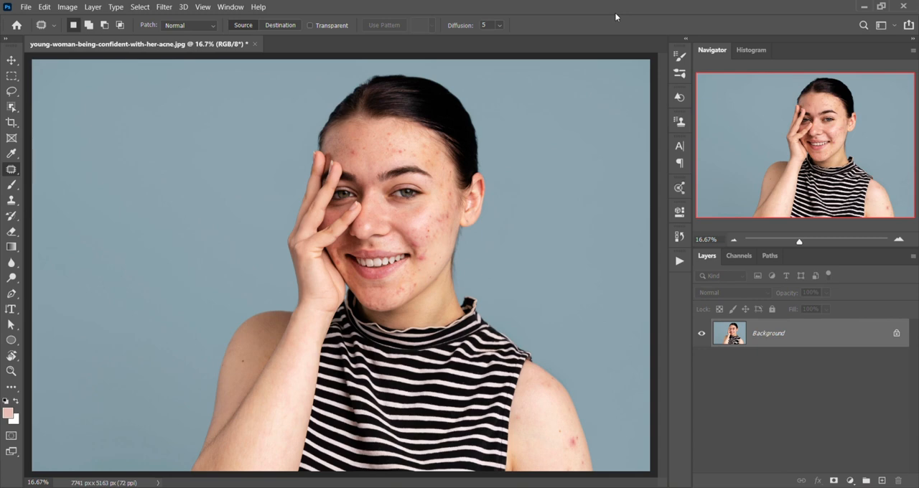
Duplicate the photo layer and raise the Black & White Yellows slider to 158
key(ctrl+j)
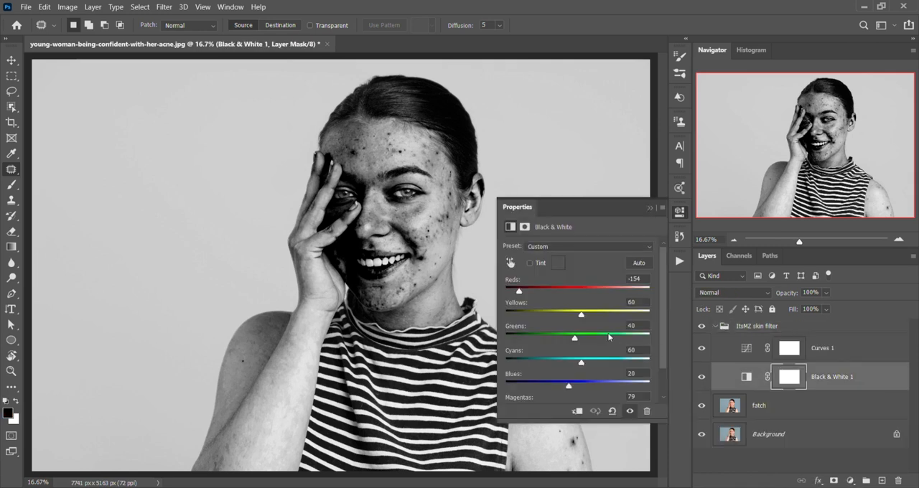
drag(581, 314, 606, 315)
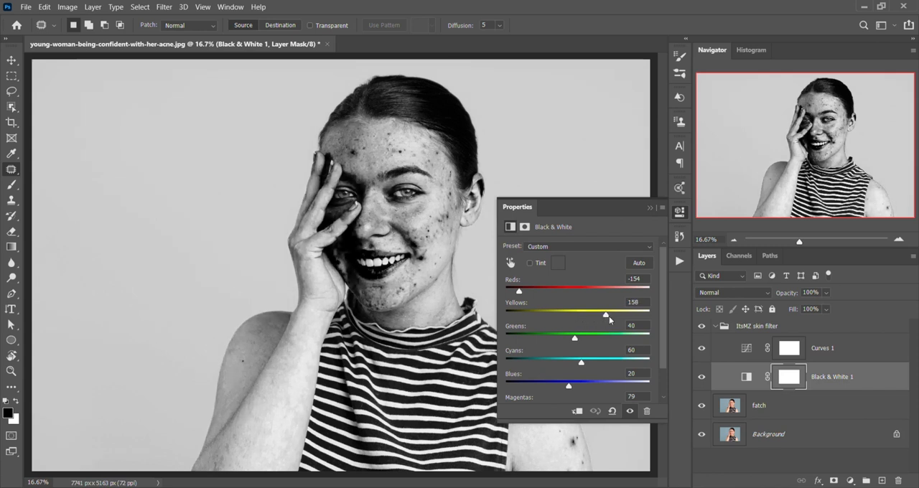
drag(606, 316, 620, 316)
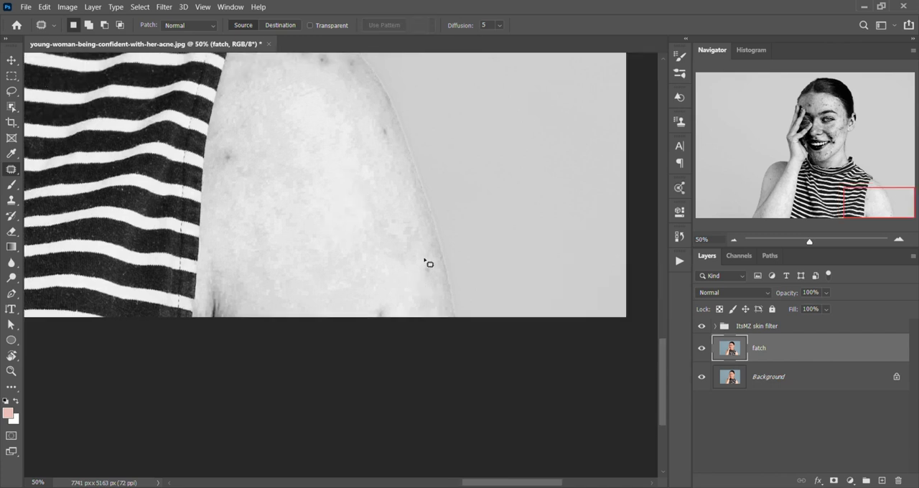
mouse_move(428, 267)
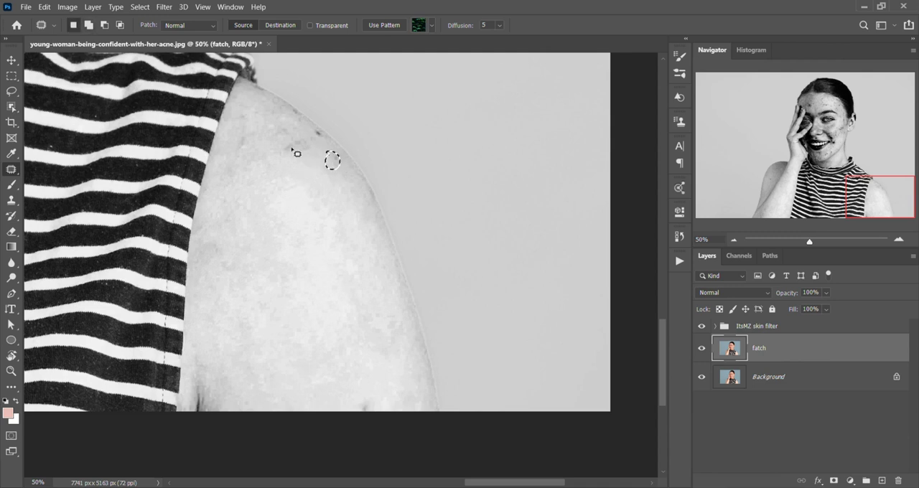
Patch the dark spot near the top of the shoulder onto clean skin
drag(309, 155, 295, 144)
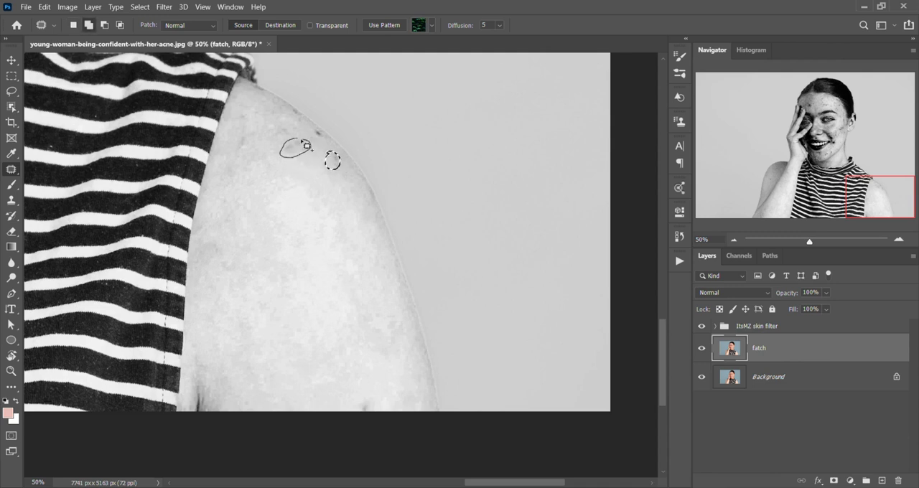
drag(300, 147, 320, 140)
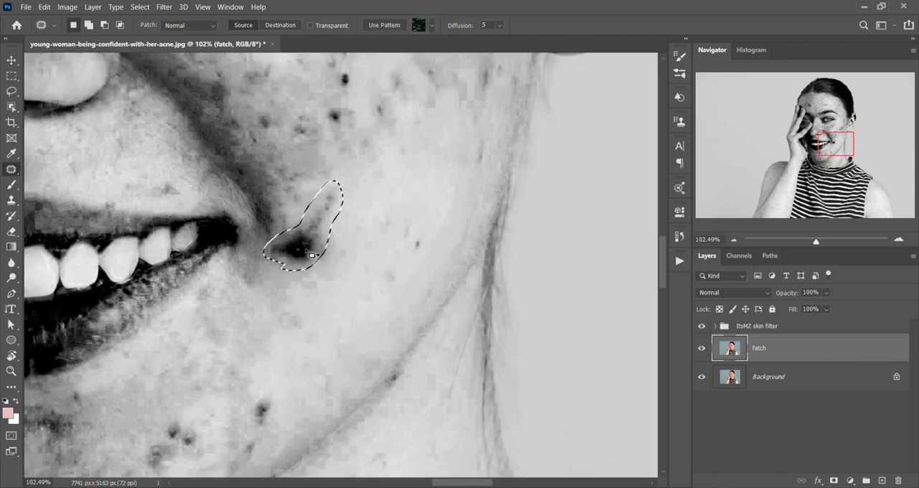
Patch the cheek blemish onto clean skin and turn the black-and-white check view back on
drag(302, 230, 263, 211)
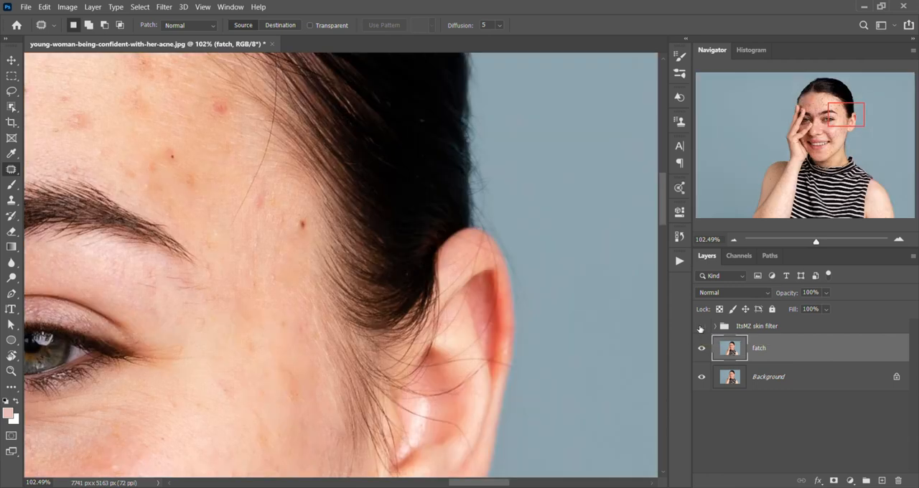
click(701, 325)
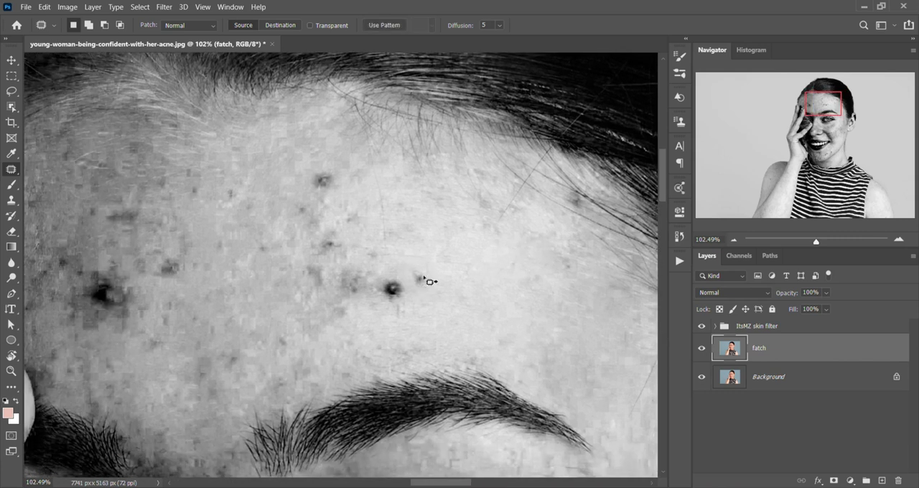
Patch the forehead and left-temple spots onto clearer skin, then outline a jawline blemish
drag(391, 287, 316, 295)
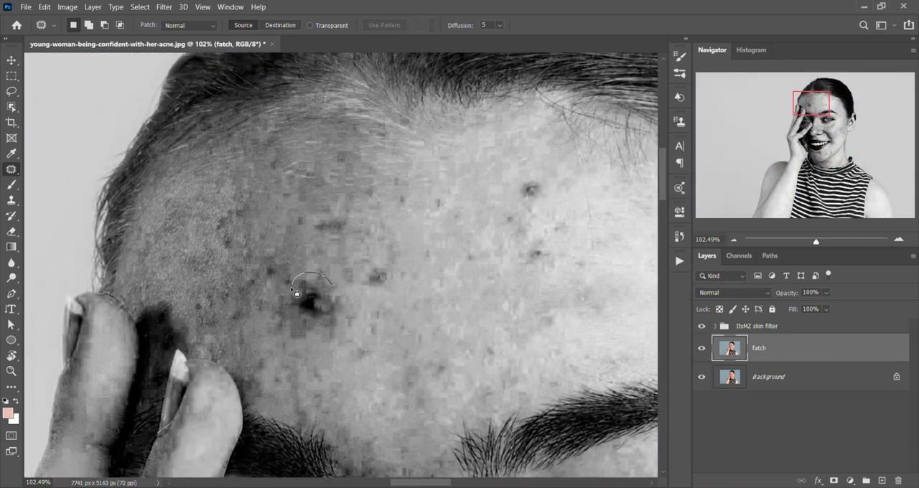
drag(297, 293, 378, 318)
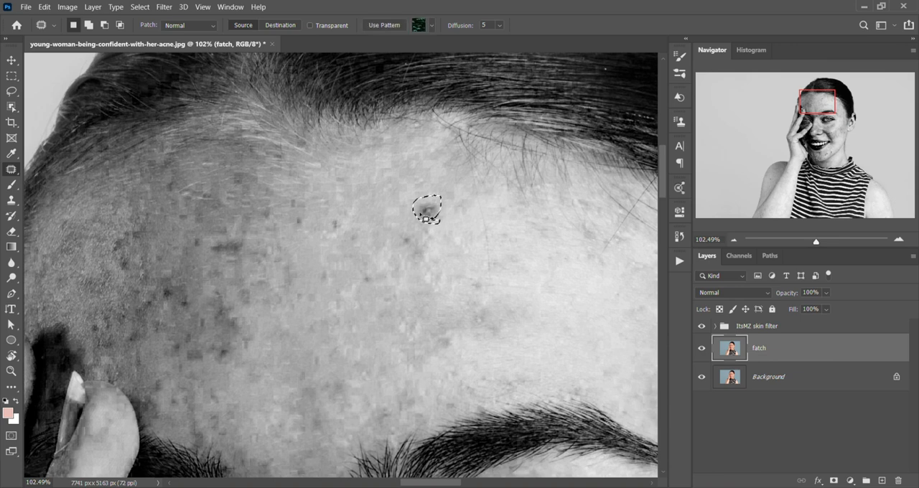
drag(427, 208, 474, 215)
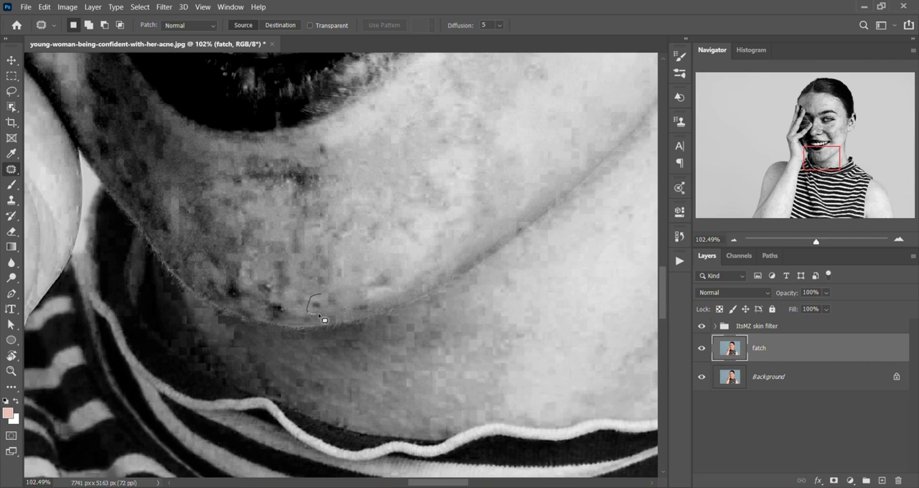
drag(309, 301, 381, 277)
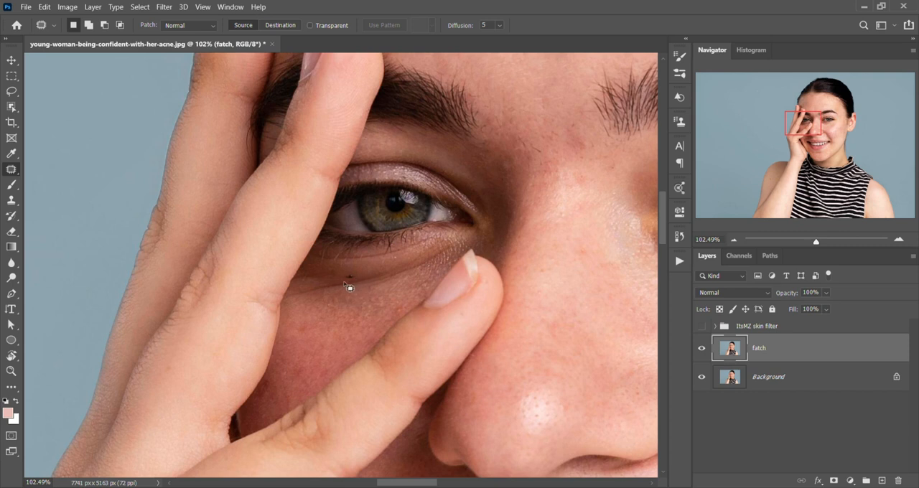
mouse_move(351, 287)
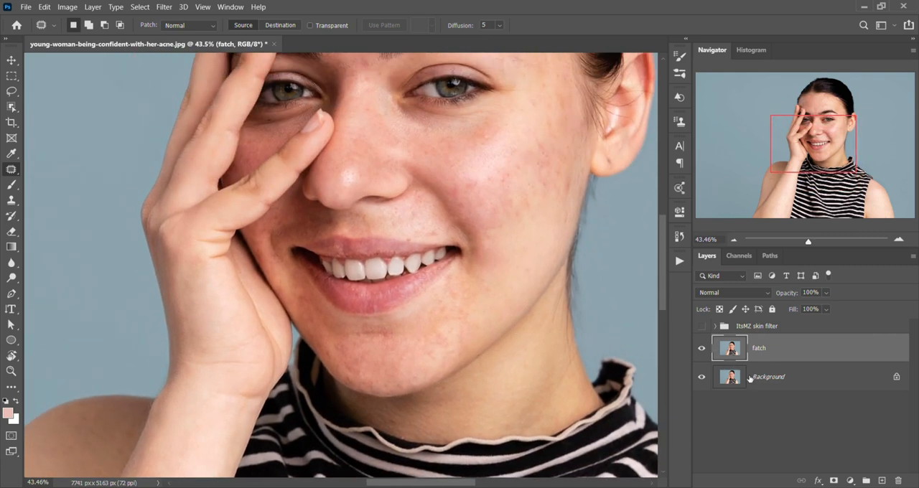
Hide and re-show the patched fatch layer to compare against the original acne
click(701, 348)
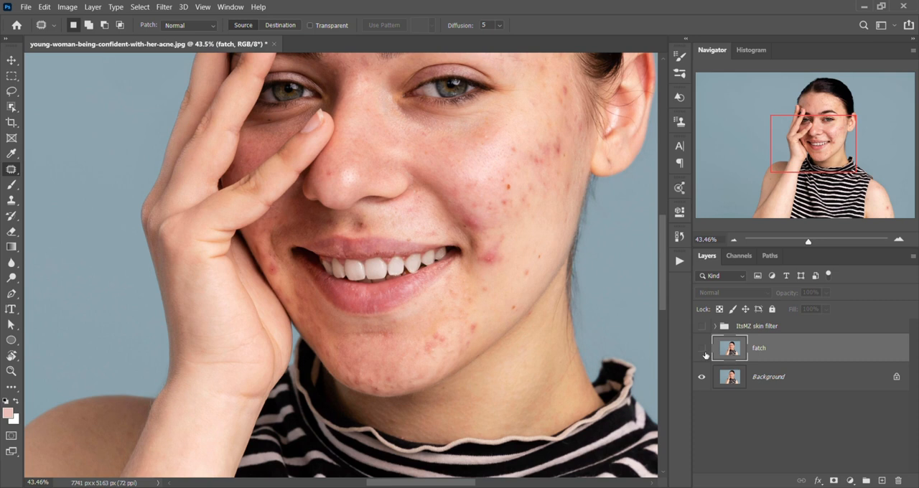
click(702, 349)
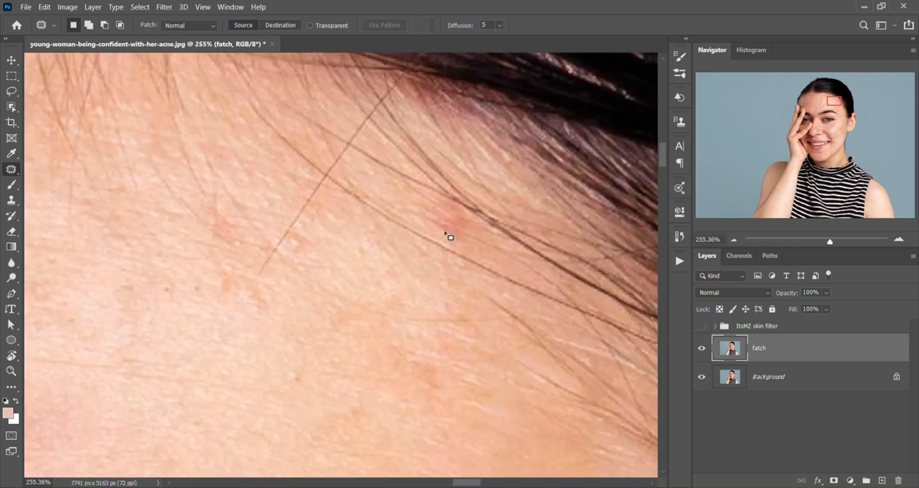
mouse_move(431, 236)
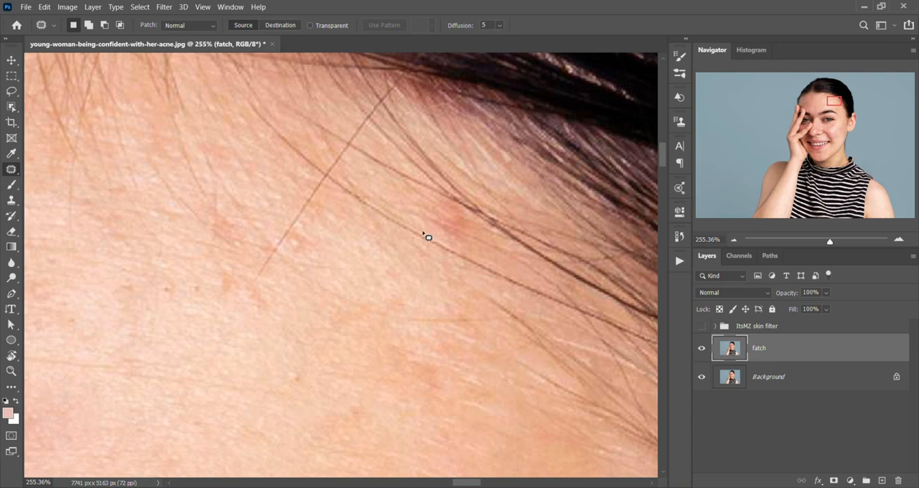
mouse_move(483, 262)
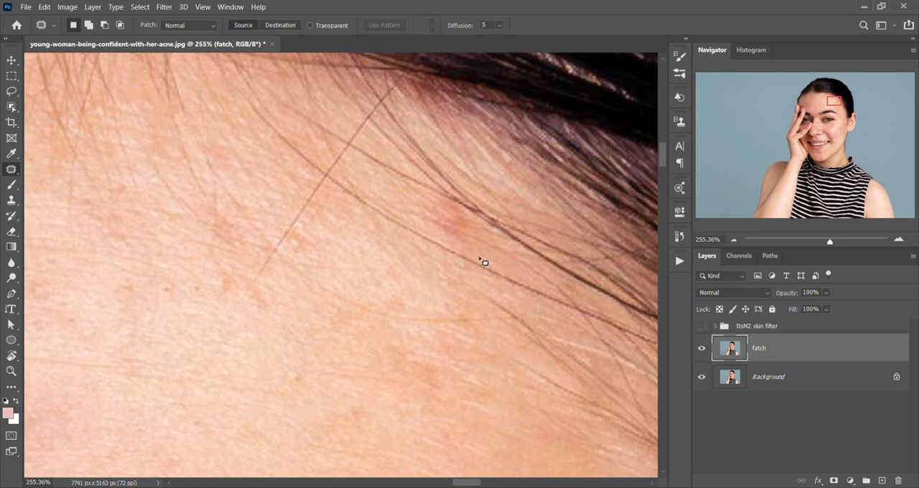
Add a new layer named 'blemishes free' above fatch and set it to Soft Light
click(882, 480)
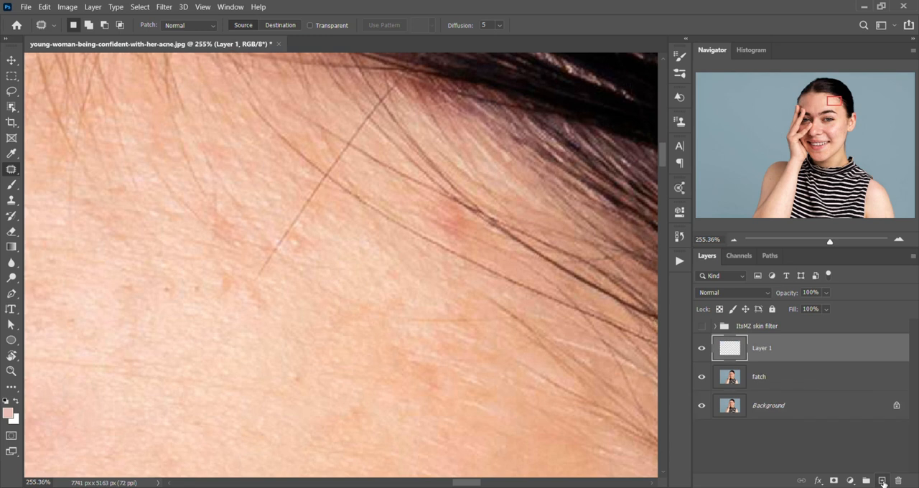
double_click(762, 348)
text(blemishes free)
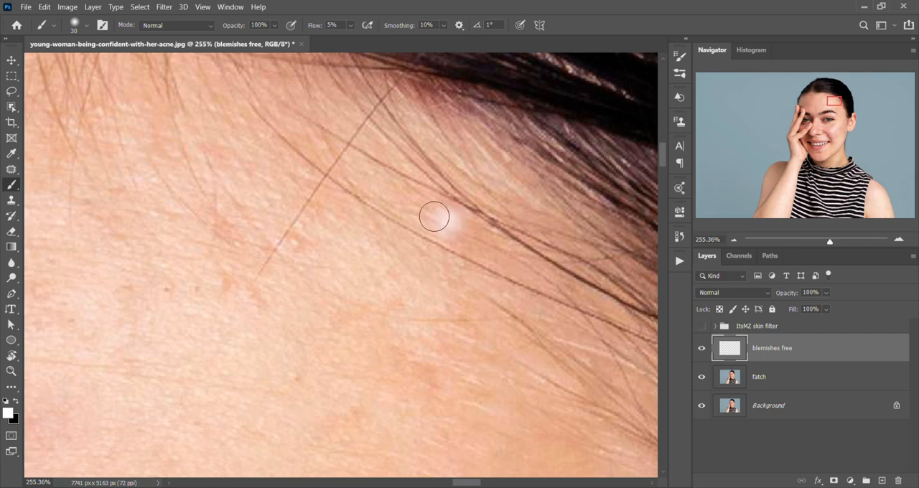
click(733, 292)
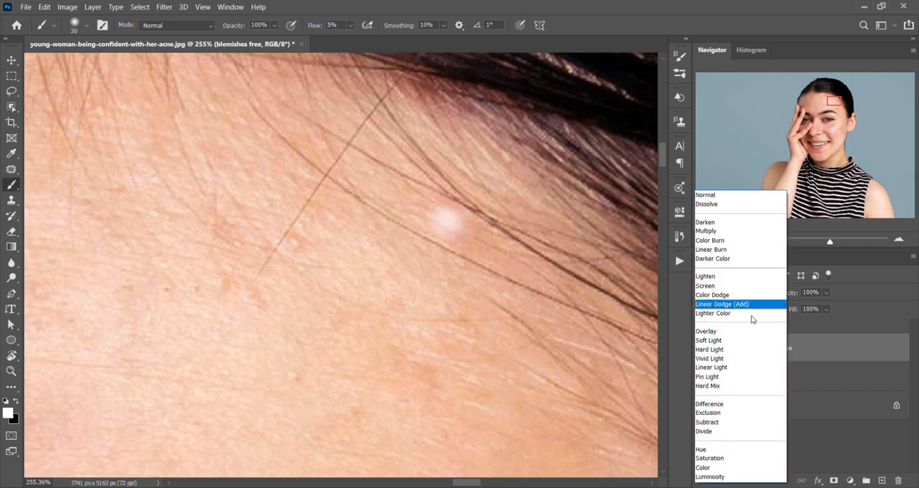
click(708, 340)
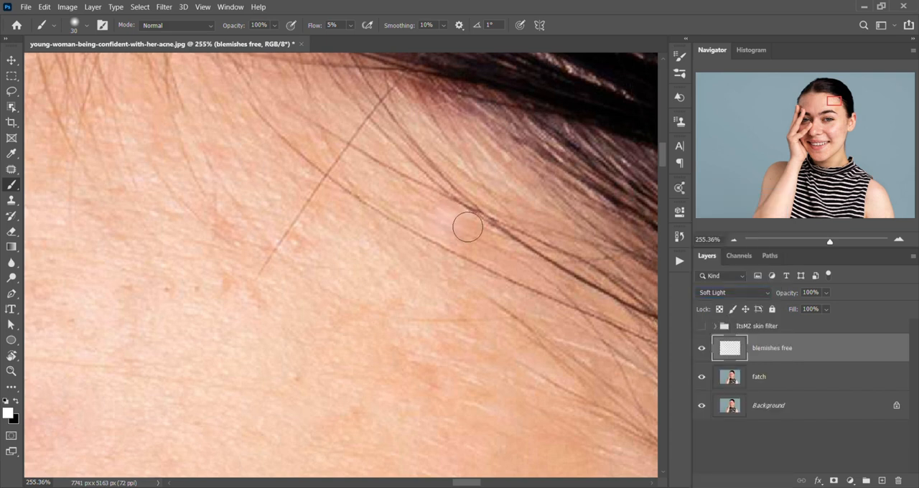
Add a 'color' layer in Color blend mode, sample forehead skin tone, and raise brush flow to 20%
click(467, 228)
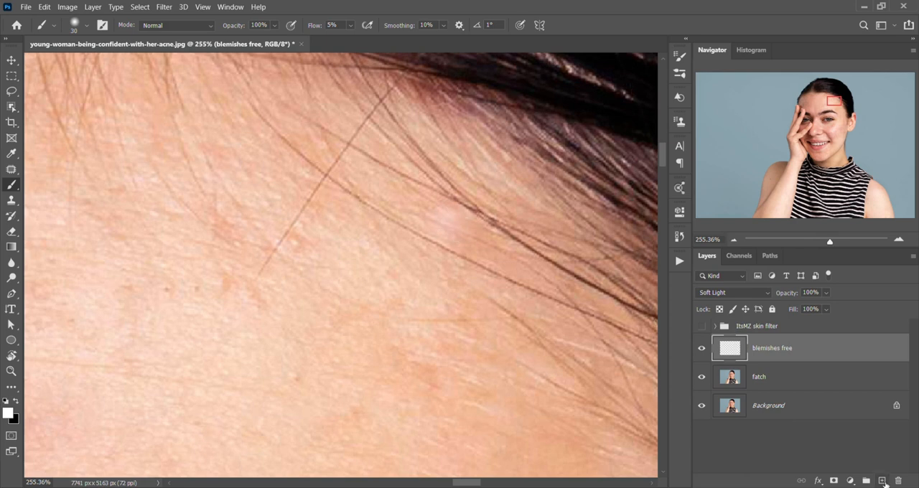
mouse_move(882, 481)
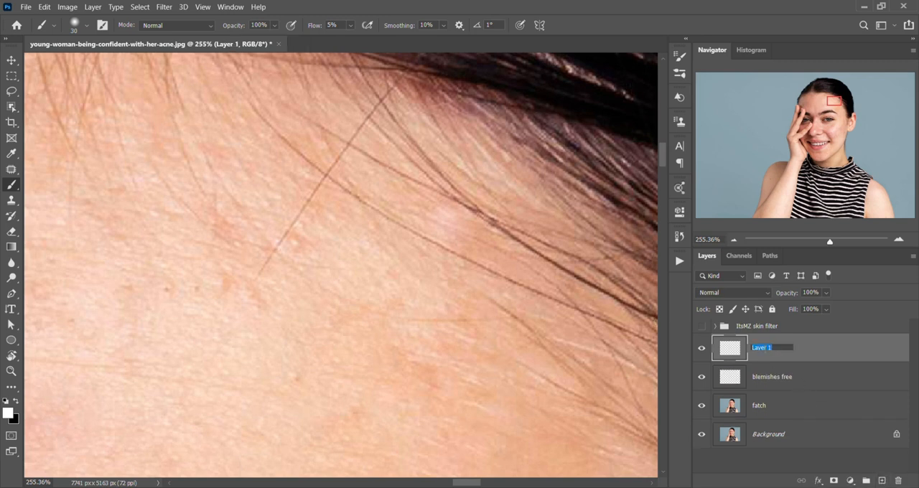
text(color)
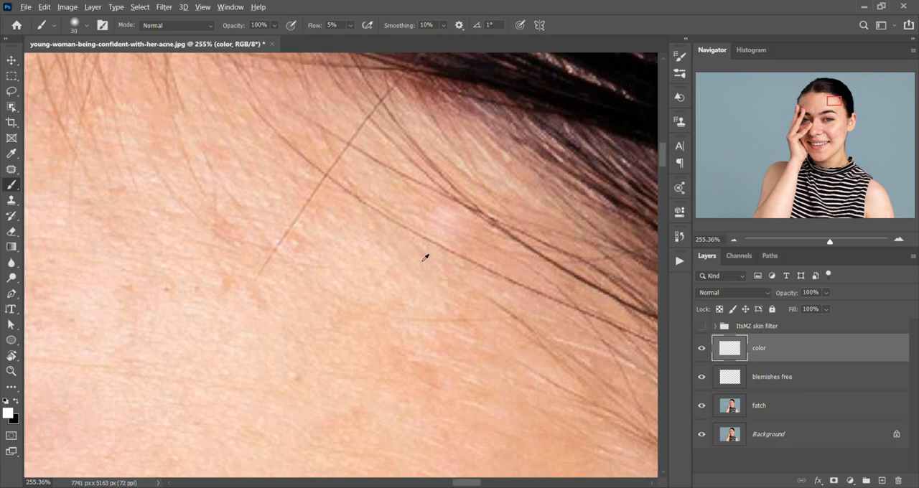
click(732, 292)
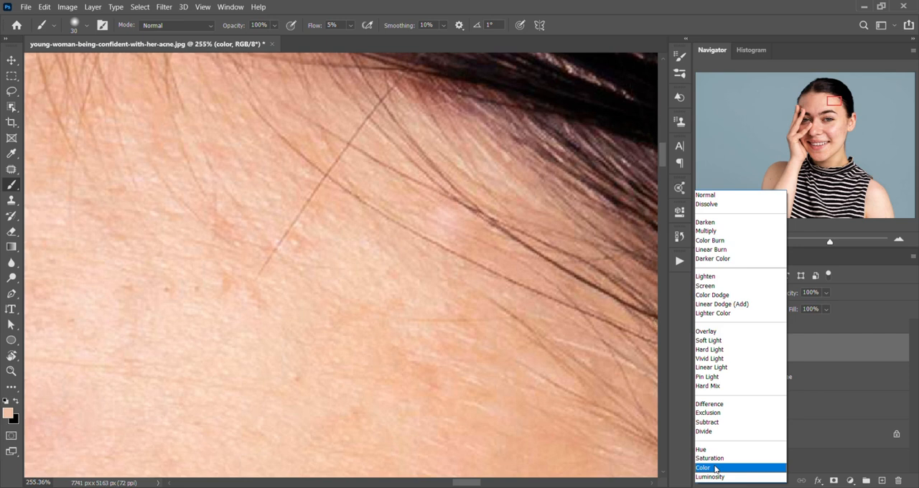
click(703, 467)
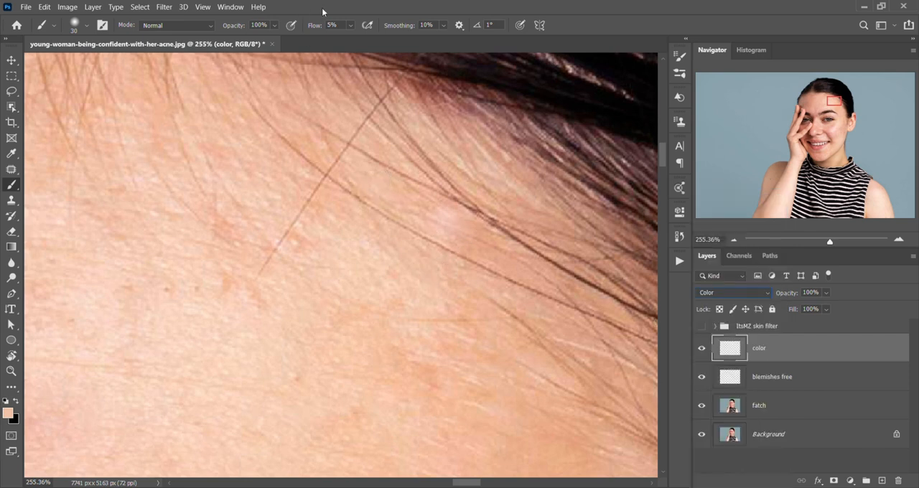
click(334, 25)
text(20)
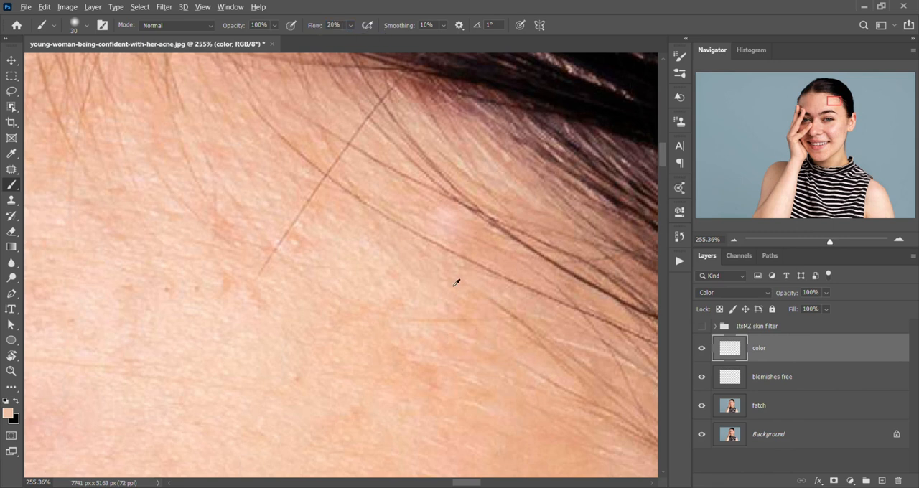
mouse_move(461, 225)
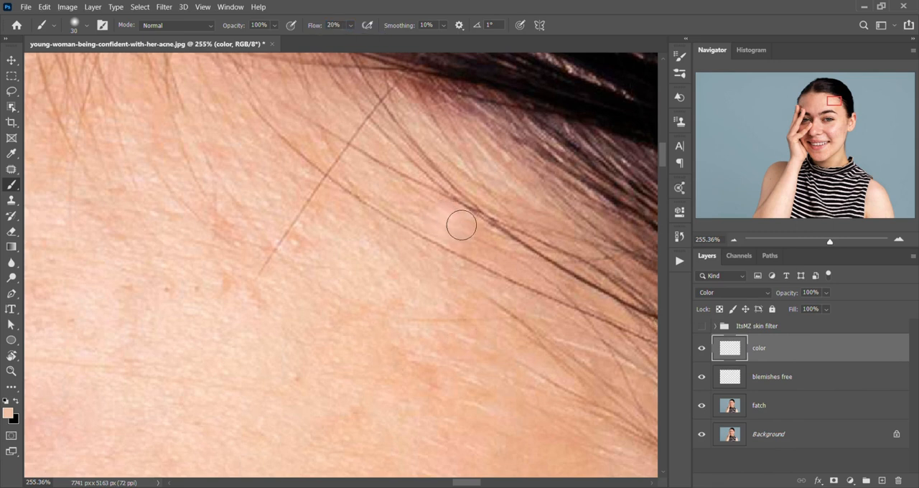
mouse_move(459, 231)
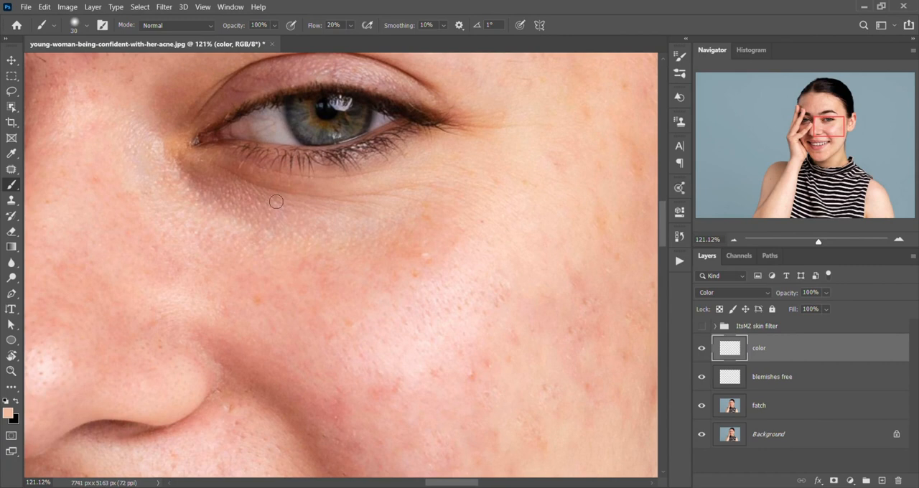
mouse_move(242, 180)
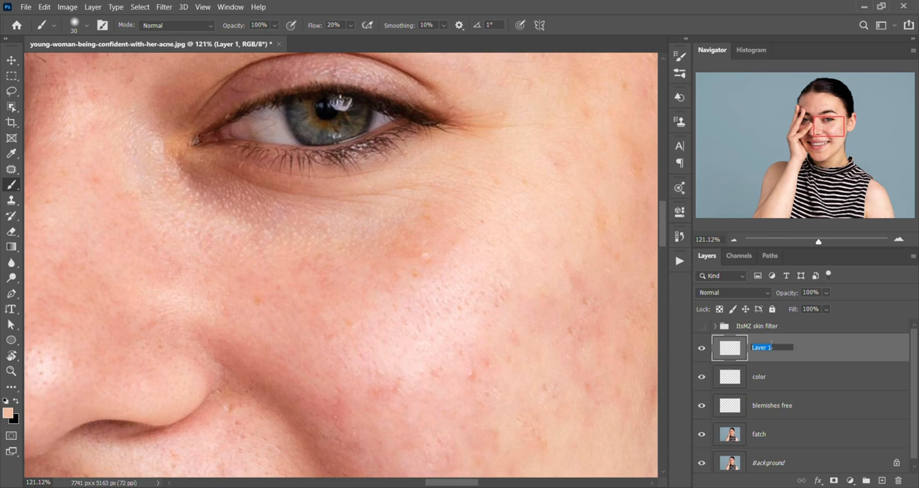
Name the new layer 'dark circle', set it to Soft Light, and make white the paint colour
text(dark circle)
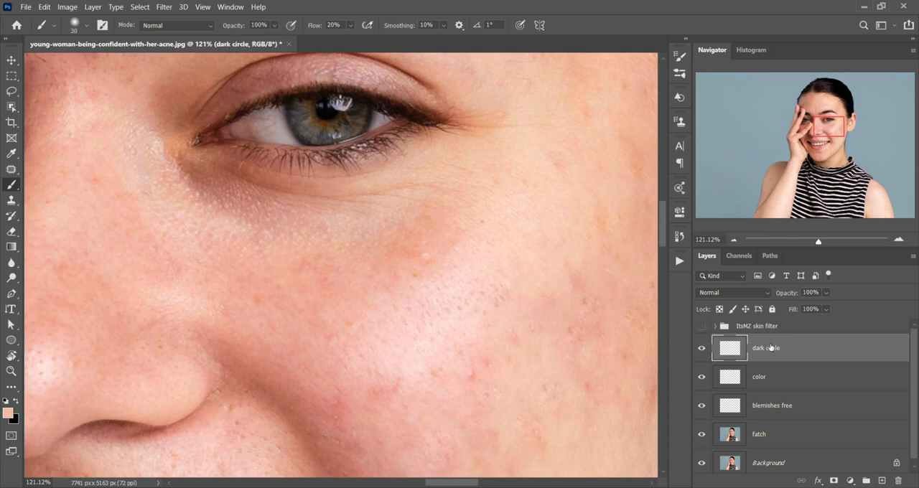
click(733, 292)
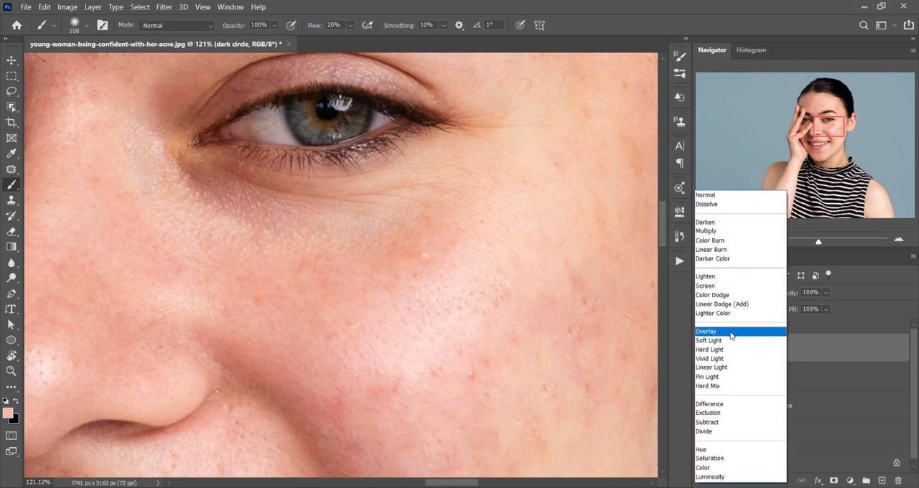
click(709, 340)
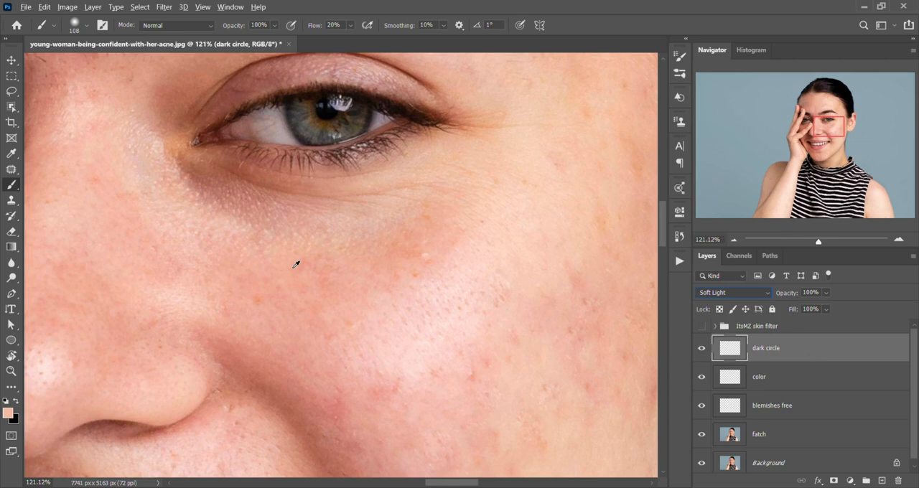
click(184, 7)
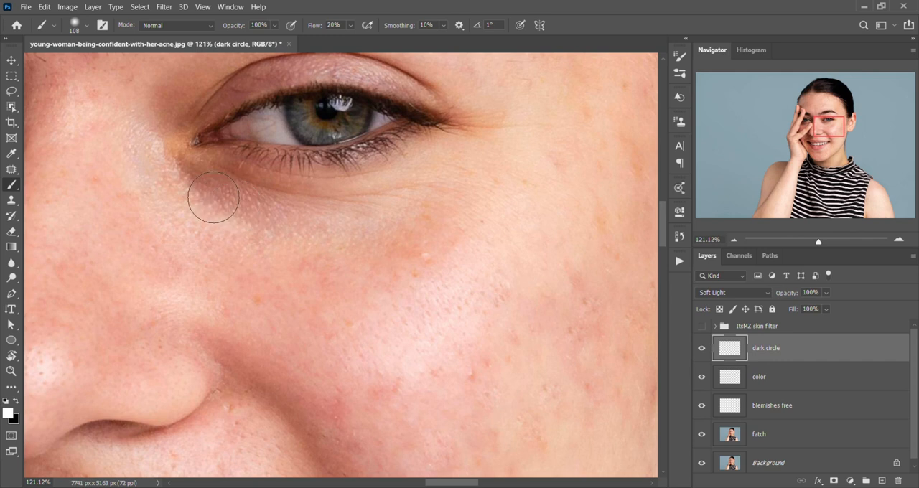
Set the brush Flow field to 3%
drag(213, 199, 278, 211)
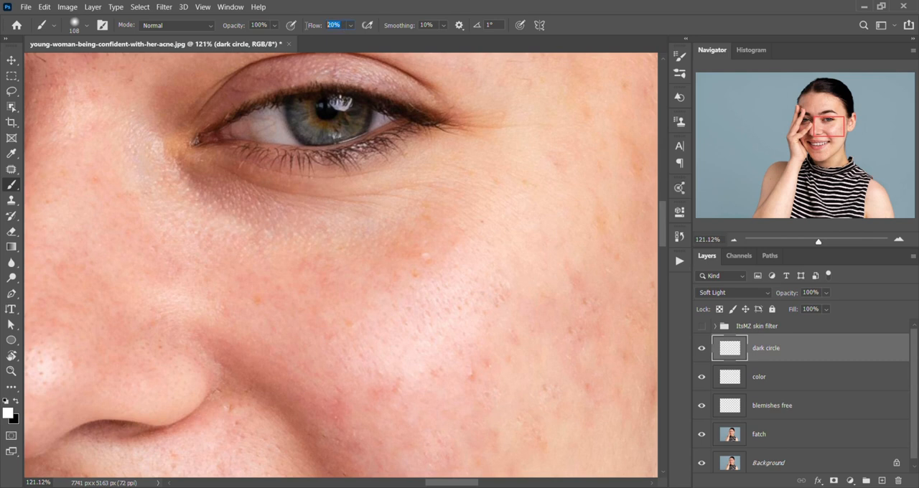
text(3%)
text(skin color)
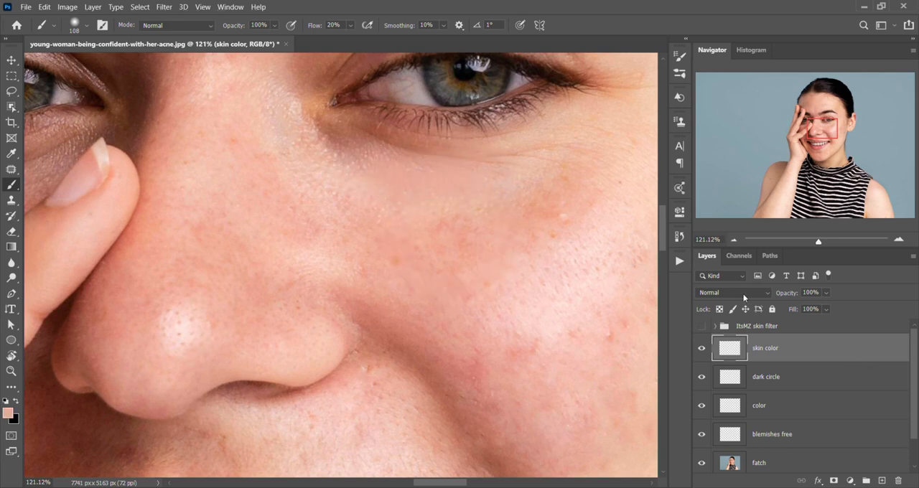
mouse_move(733, 292)
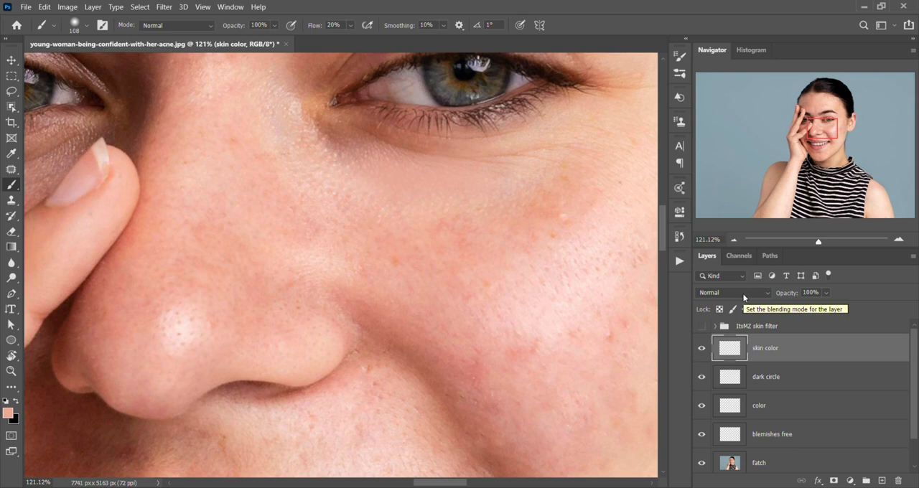
Set the skin color layer's blend mode to Color
click(732, 292)
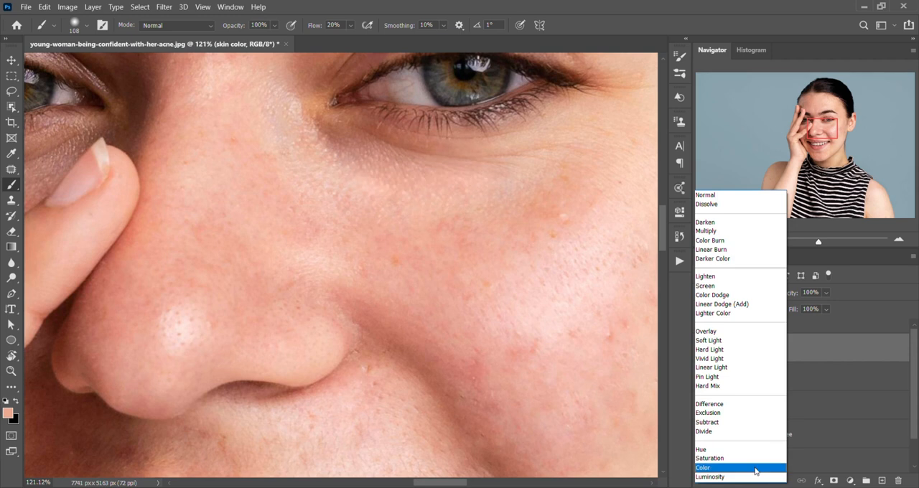
click(702, 467)
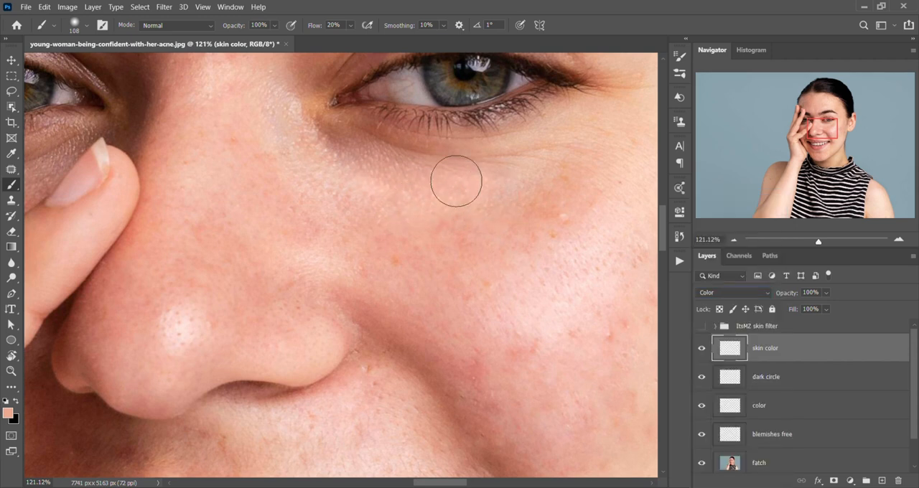